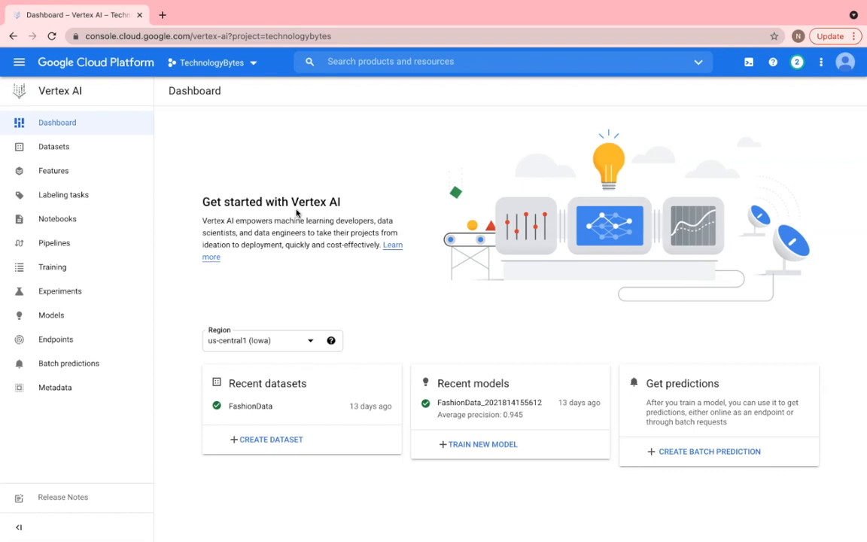
# Go to the Datasets page and start creating a new dataset
pyautogui.click(53, 146)
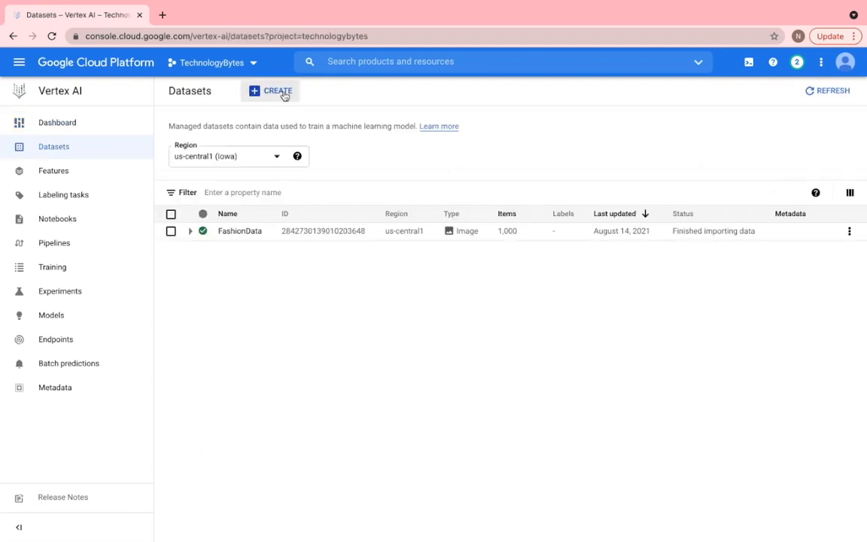
pyautogui.click(270, 90)
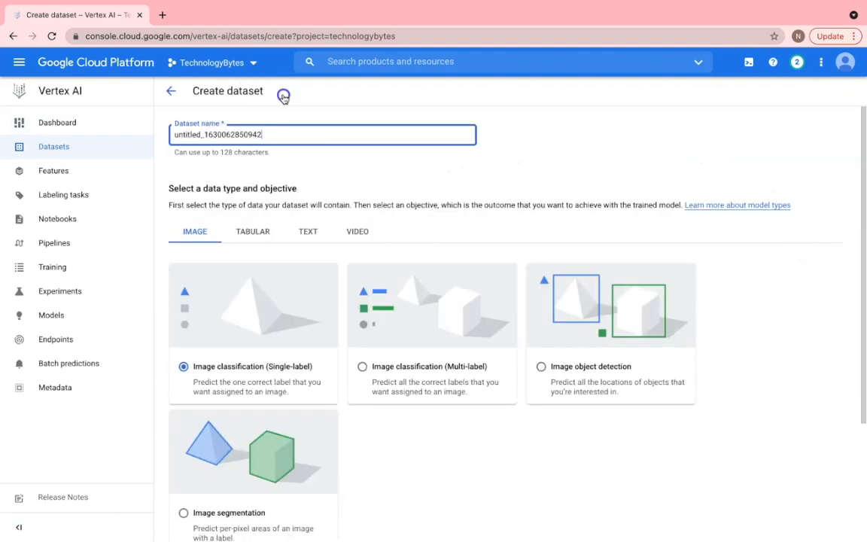
pyautogui.moveTo(411, 411)
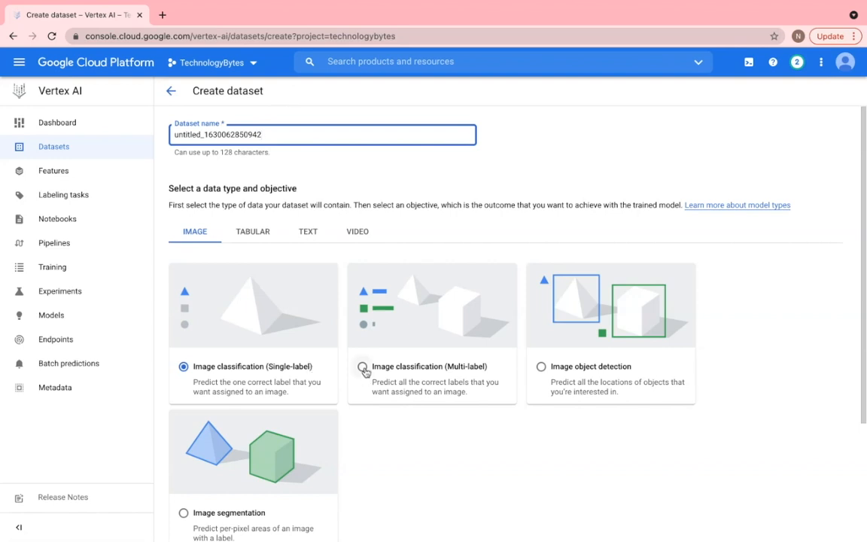
# Choose Image classification (Multi-label) as the objective, then preview the tabular data objectives
pyautogui.click(362, 367)
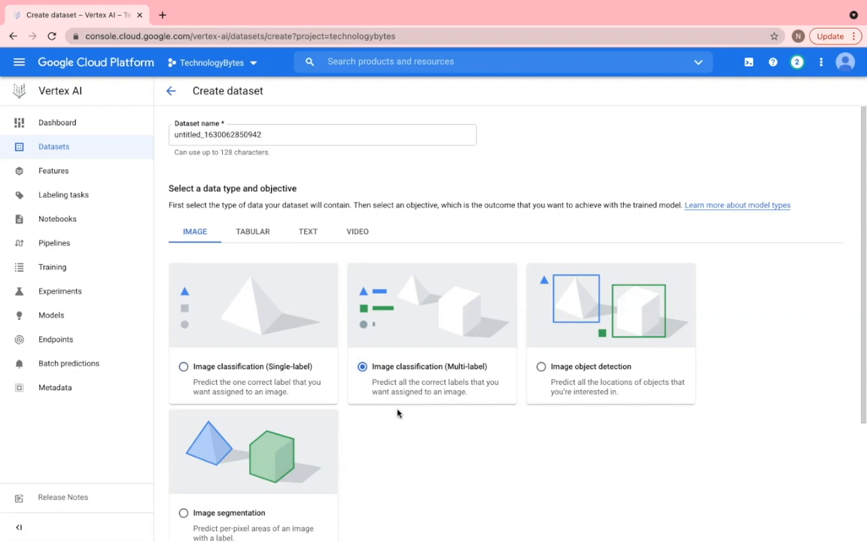
pyautogui.scroll(-3)
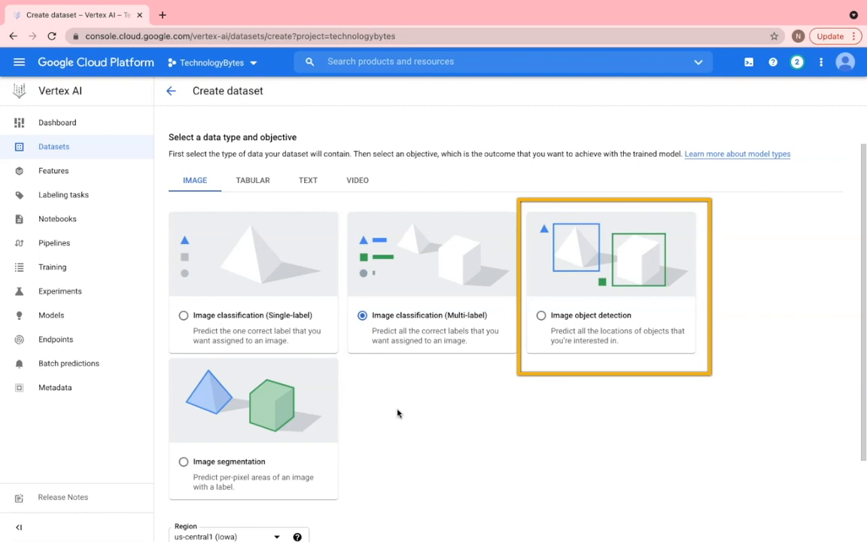
pyautogui.click(252, 179)
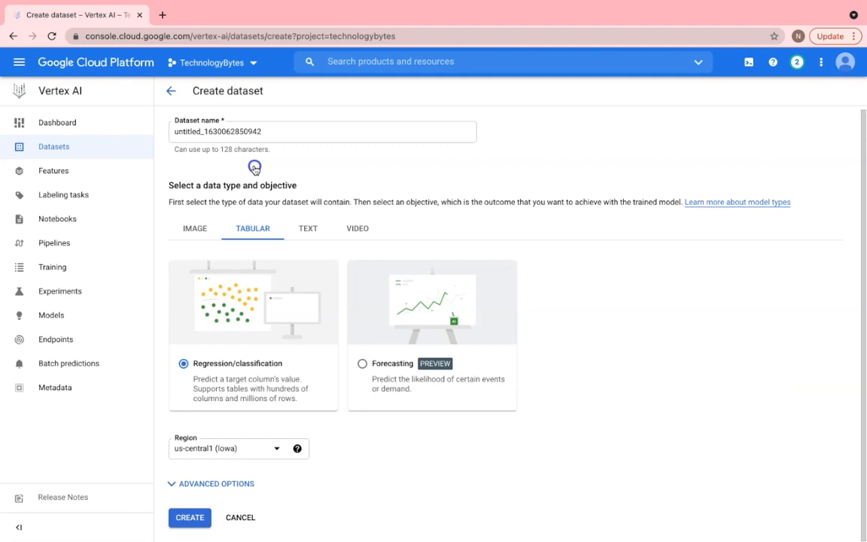
# Switch to the Text data type to see its multi-label text classification objective
pyautogui.click(308, 228)
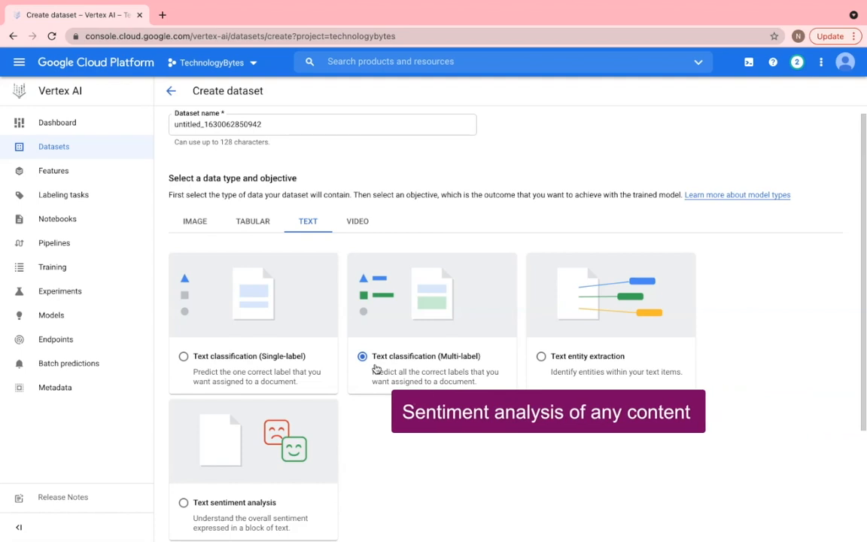
# Scroll past the text objectives and switch to the Video data type
pyautogui.scroll(-3)
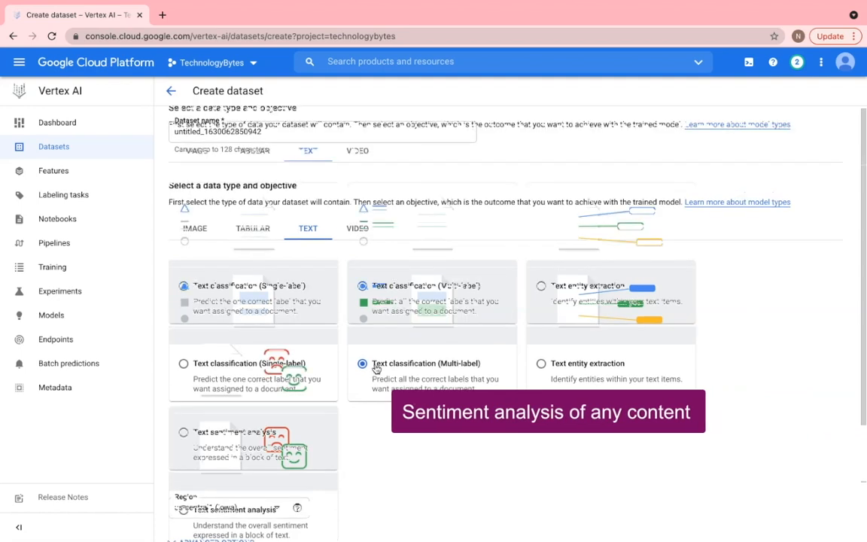
pyautogui.moveTo(527, 452)
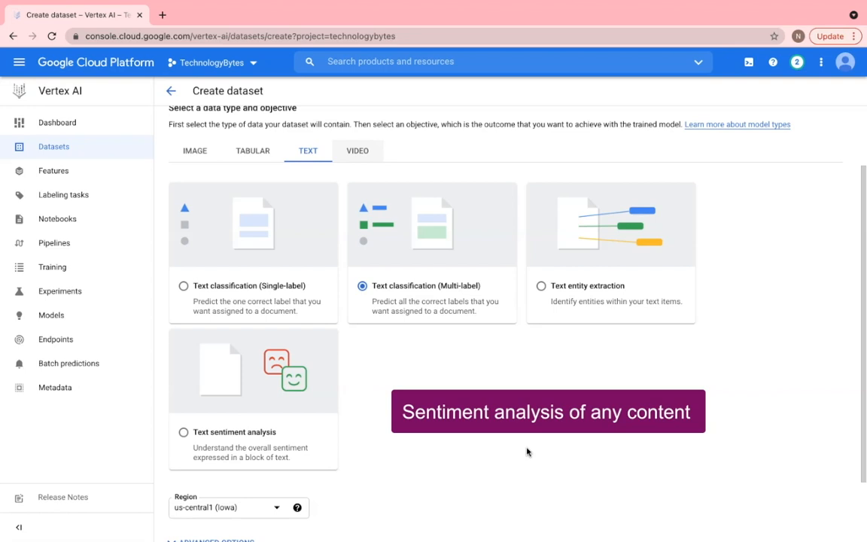
pyautogui.click(357, 151)
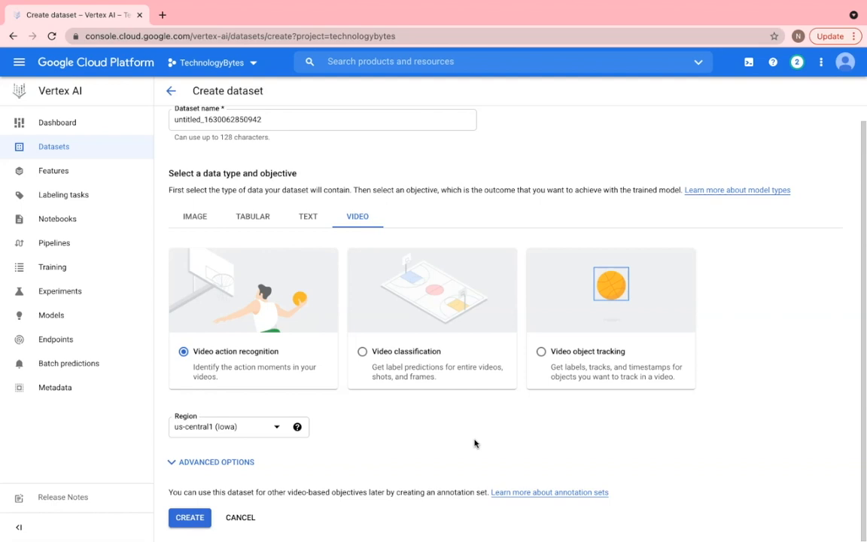
# Return to Image with multi-label classification and create the FashionData dataset
pyautogui.click(195, 216)
pyautogui.write('FashionData')
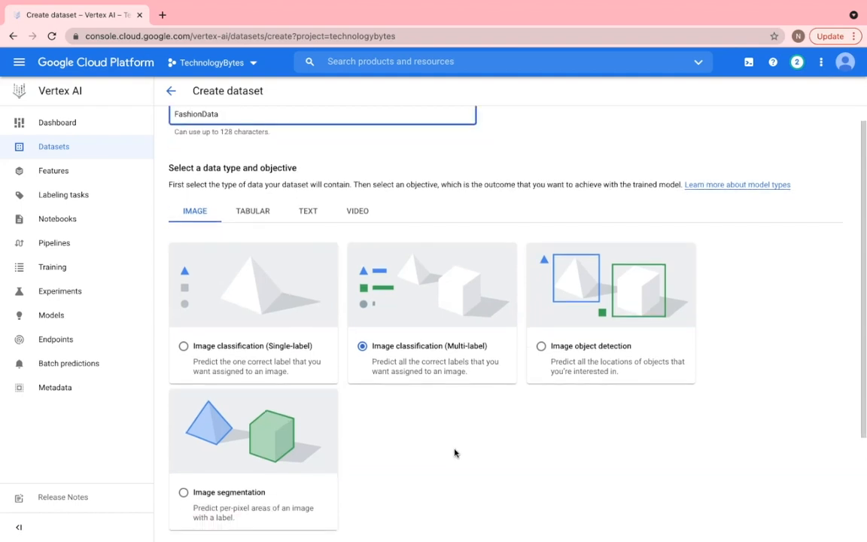
pyautogui.scroll(-3)
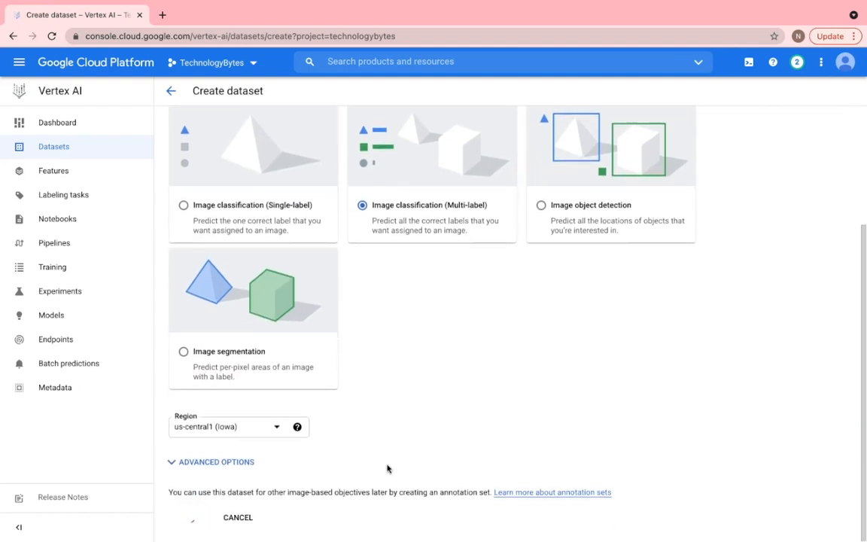
pyautogui.click(193, 517)
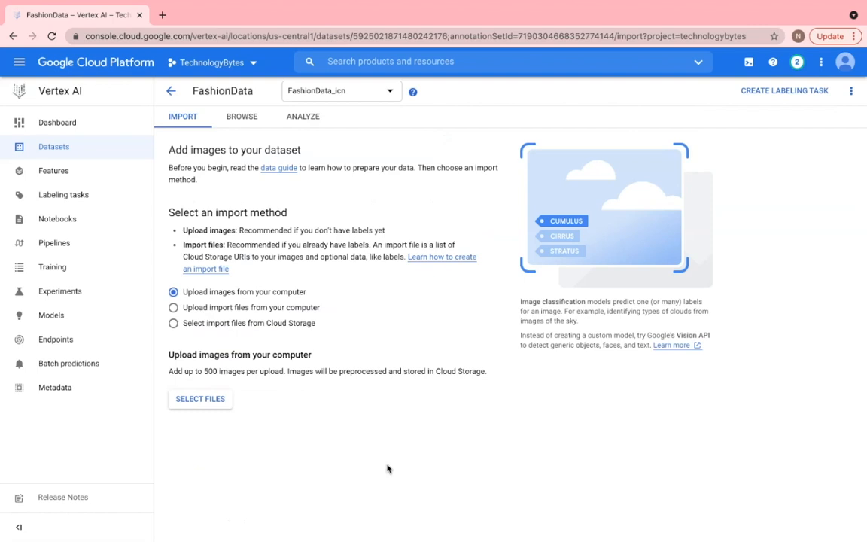
pyautogui.moveTo(226, 415)
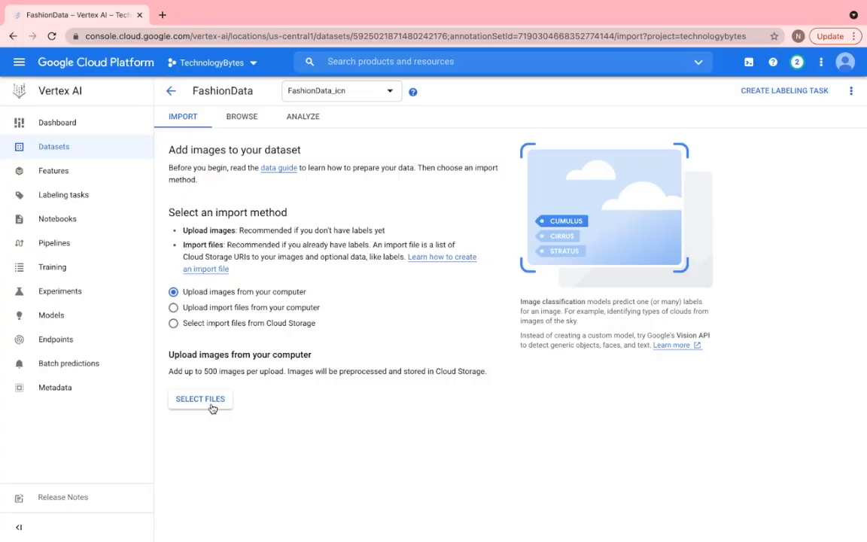
# Select the maxi dress sample images from the local computer for upload
pyautogui.click(199, 399)
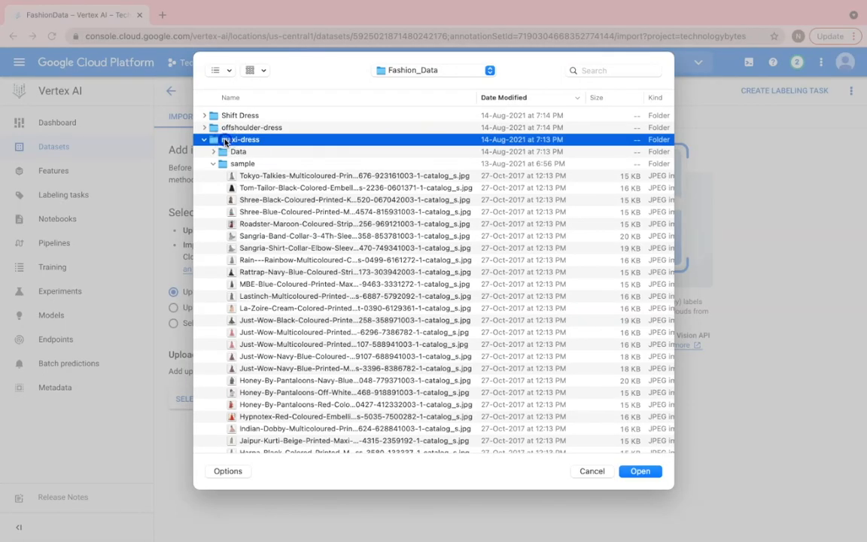
pyautogui.doubleClick(244, 139)
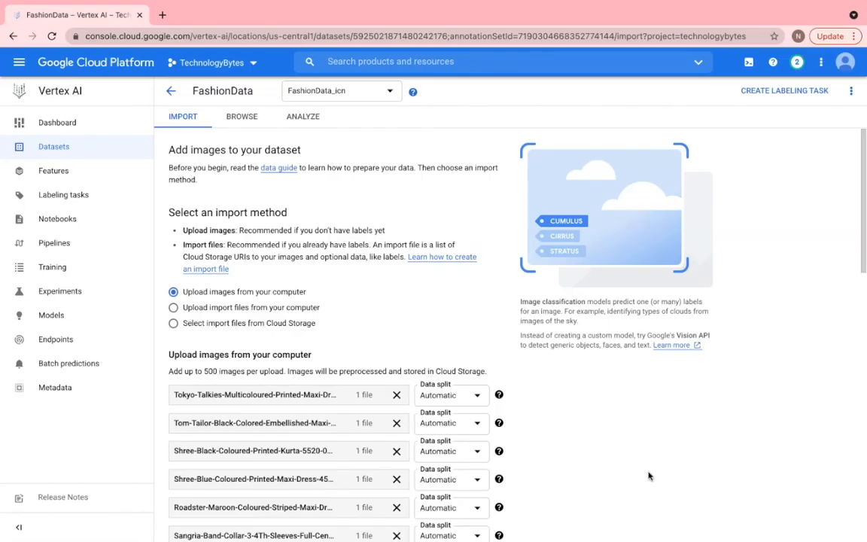
# Create the fashion-dt Cloud Storage bucket as destination and start the image import
pyautogui.scroll(-3)
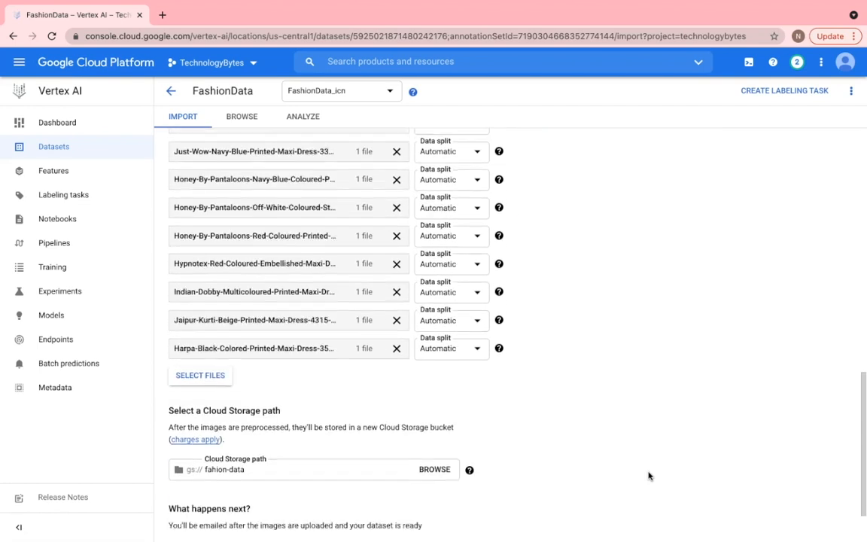
pyautogui.click(434, 469)
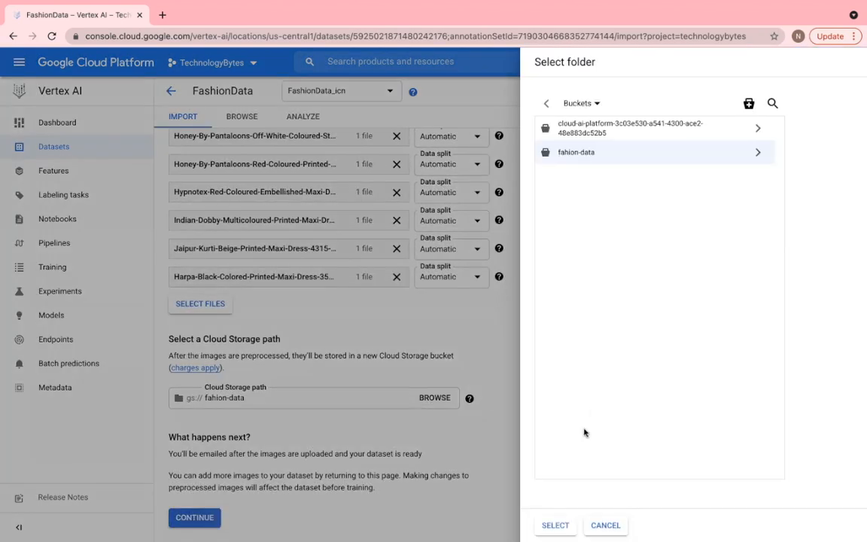
pyautogui.click(749, 103)
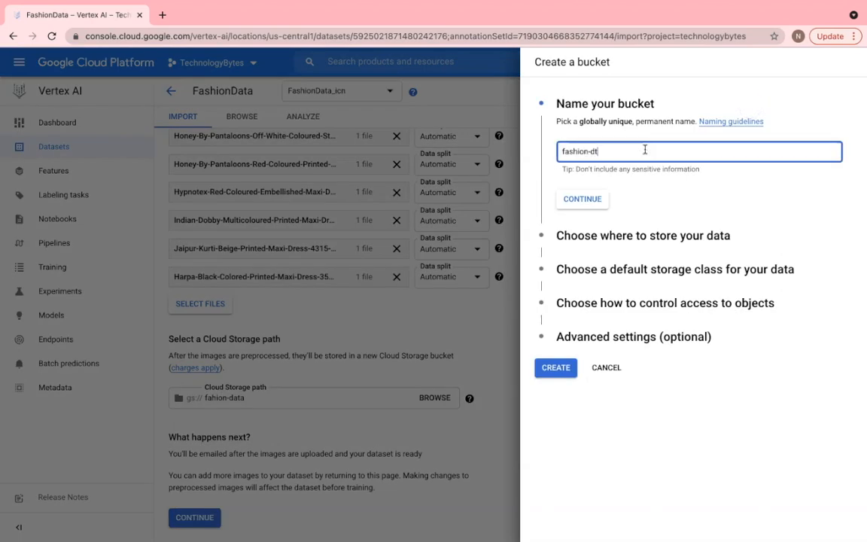
pyautogui.click(582, 199)
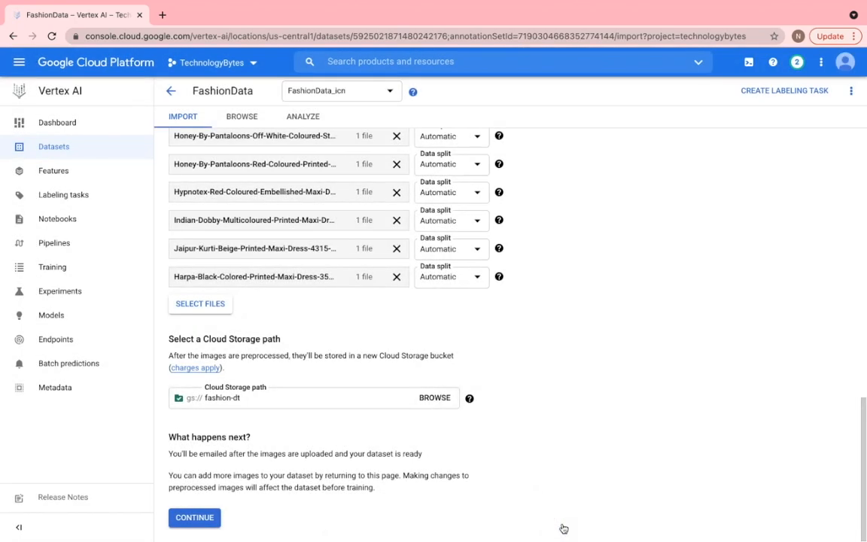
pyautogui.moveTo(194, 517)
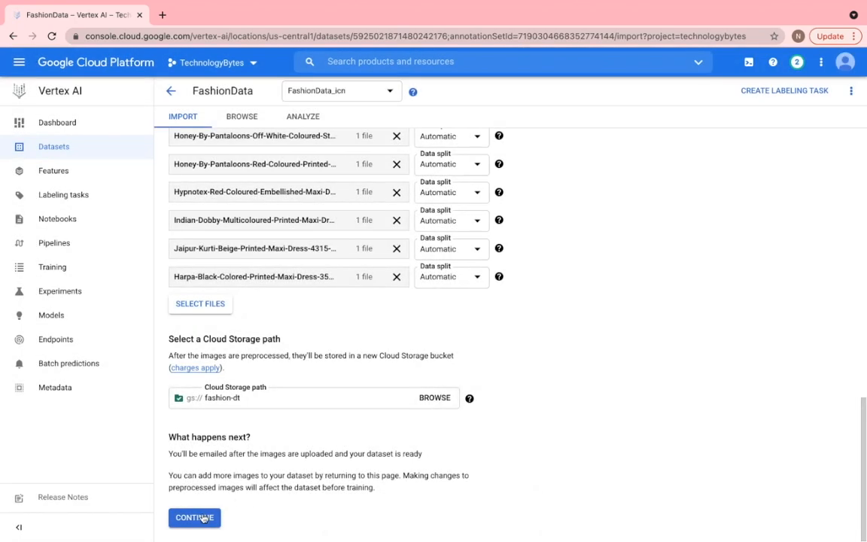
pyautogui.click(194, 517)
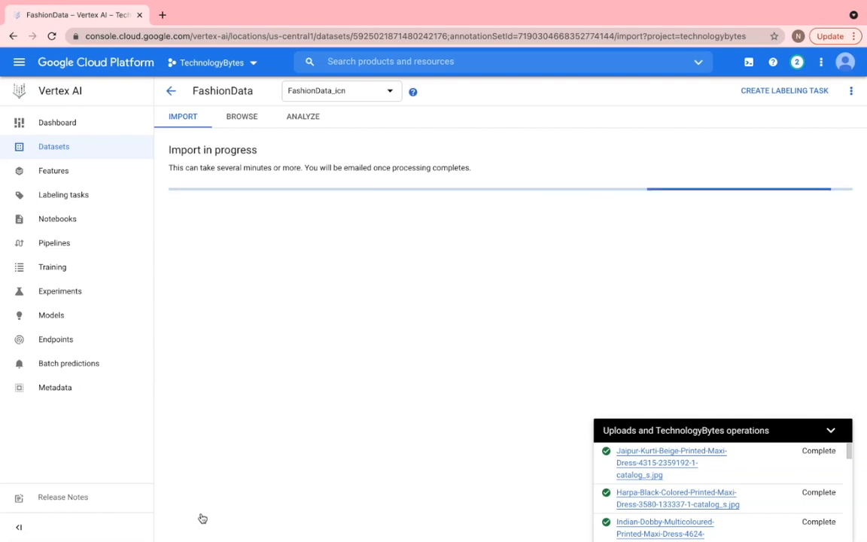
# In Browse, create the maxidress label and assign it to the ten selected images
pyautogui.click(242, 116)
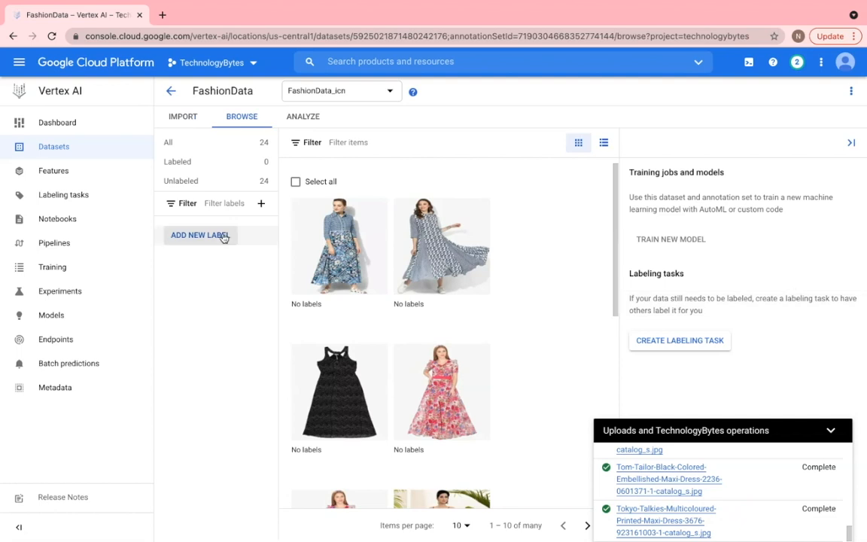
pyautogui.click(201, 235)
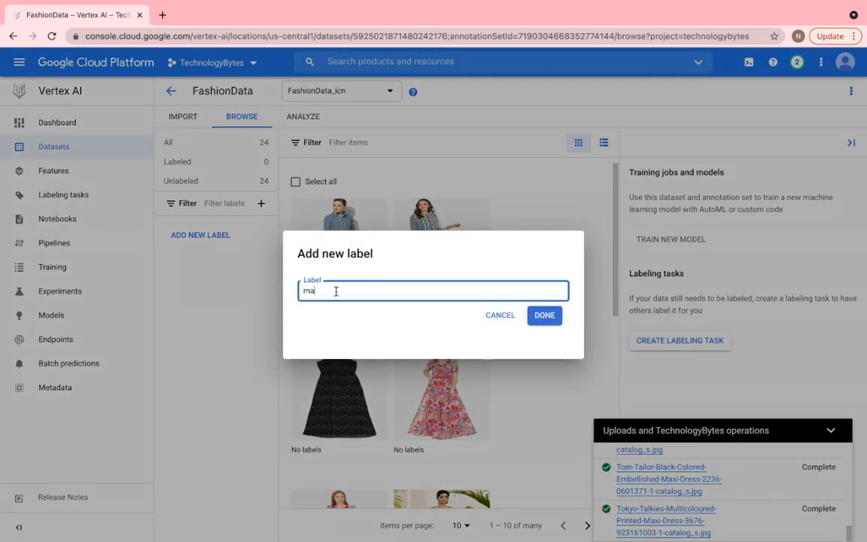
pyautogui.write('xidress')
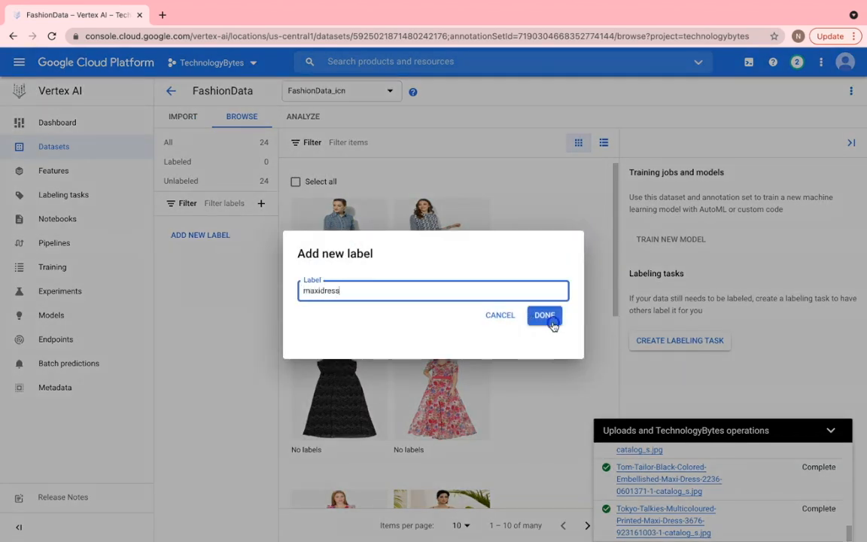
pyautogui.click(544, 315)
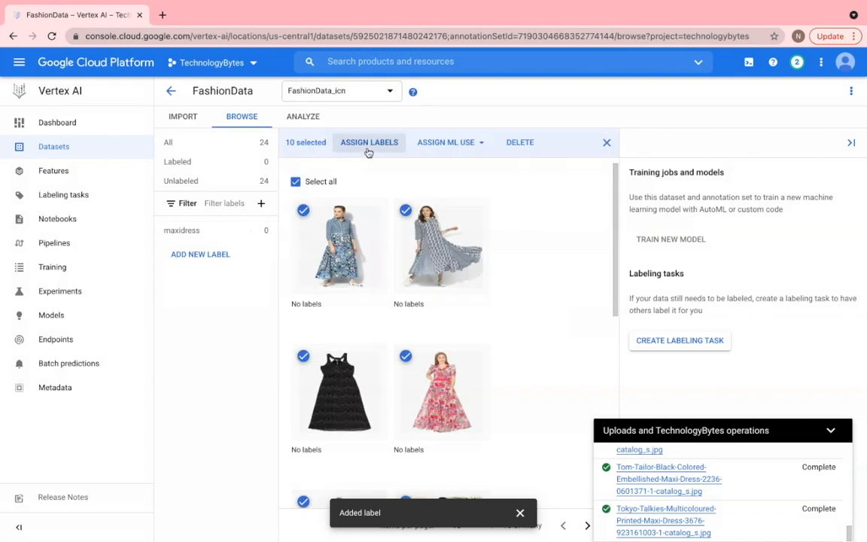
pyautogui.click(368, 142)
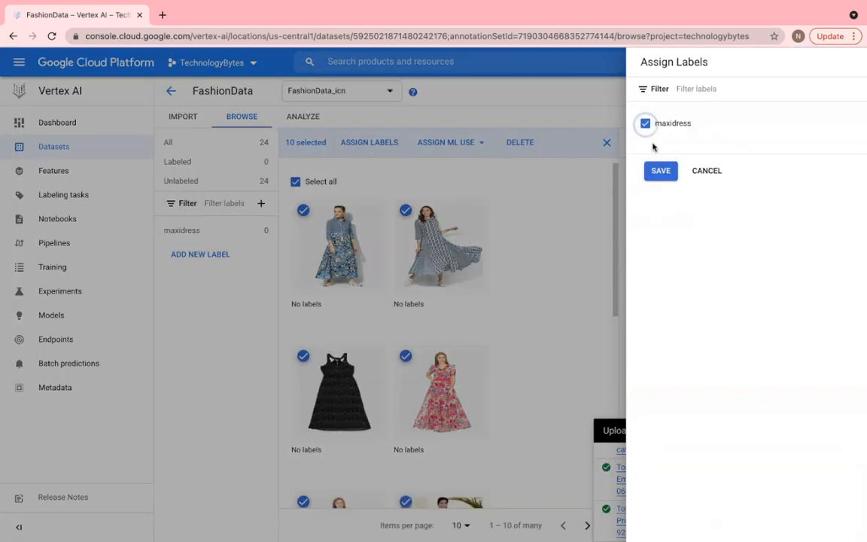
pyautogui.click(660, 170)
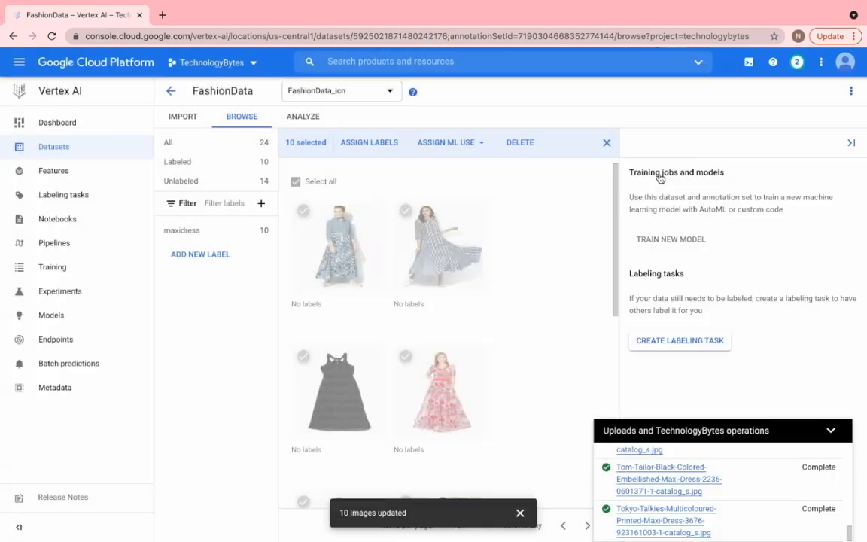
# In FashionData_Annotation, filter by bodycondress, maxidress, offshoulderdress and shiftdress to confirm 200 each
pyautogui.click(607, 142)
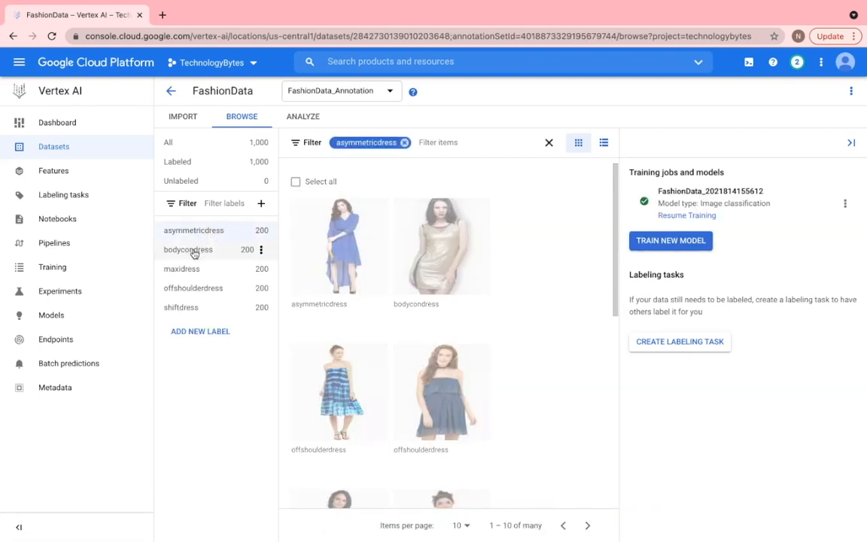
pyautogui.click(188, 250)
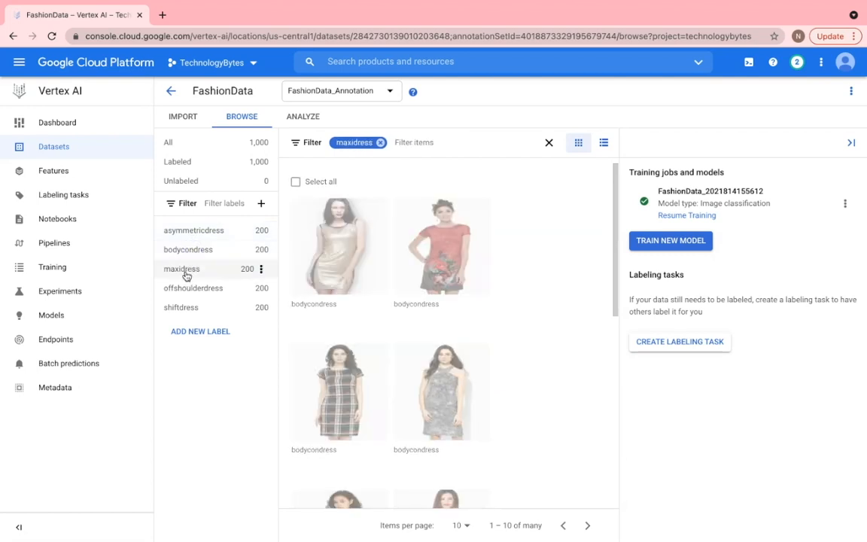
pyautogui.click(193, 287)
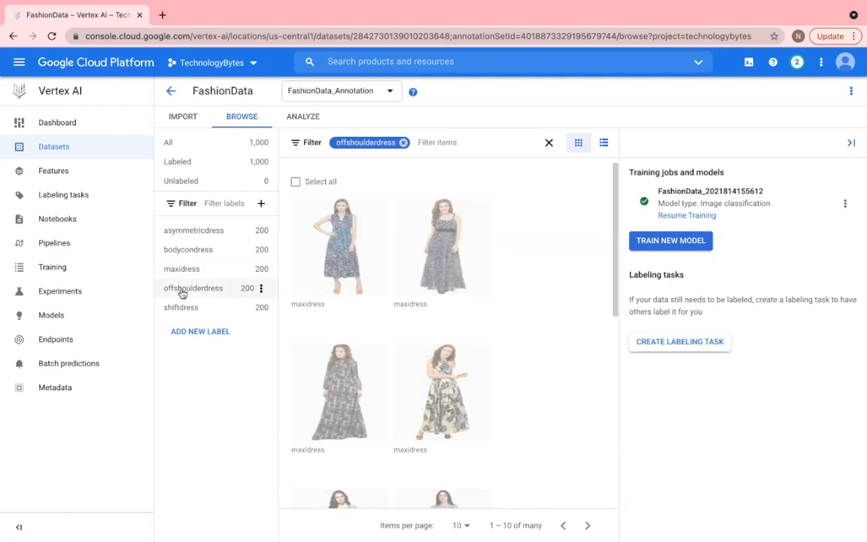
pyautogui.click(181, 307)
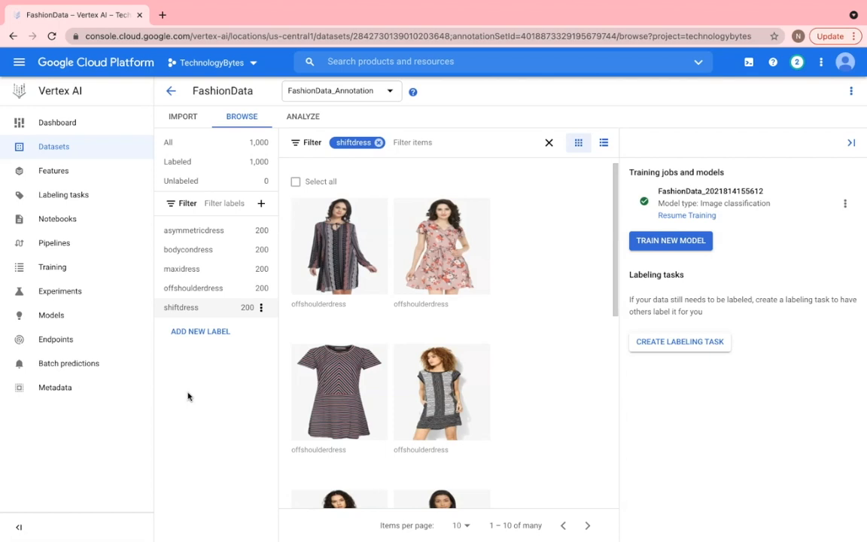
pyautogui.click(181, 307)
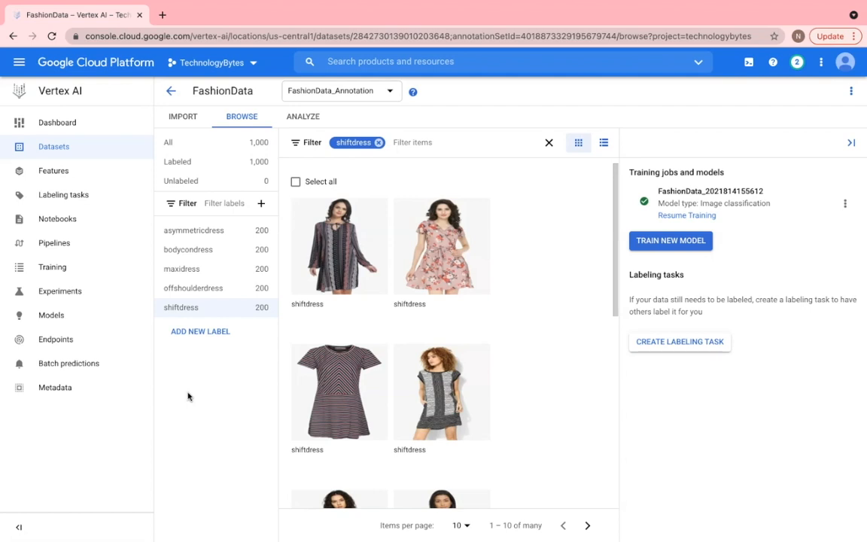
pyautogui.moveTo(670, 241)
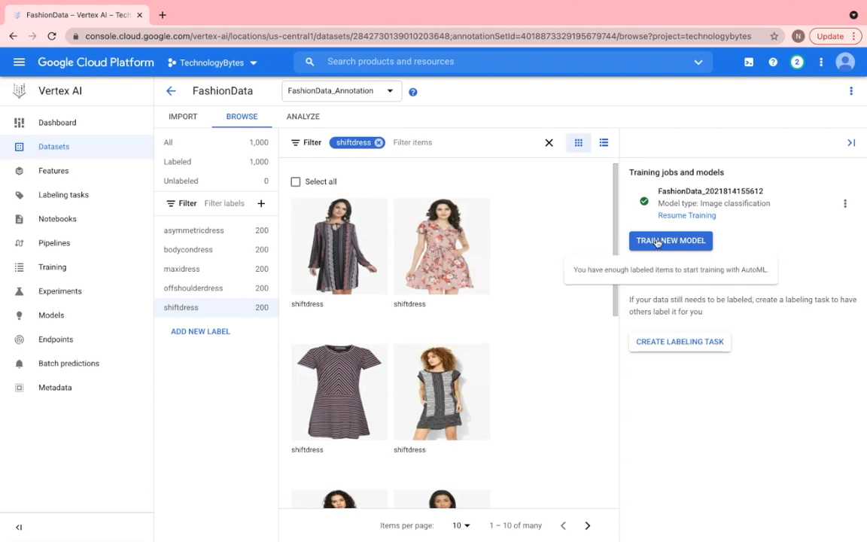